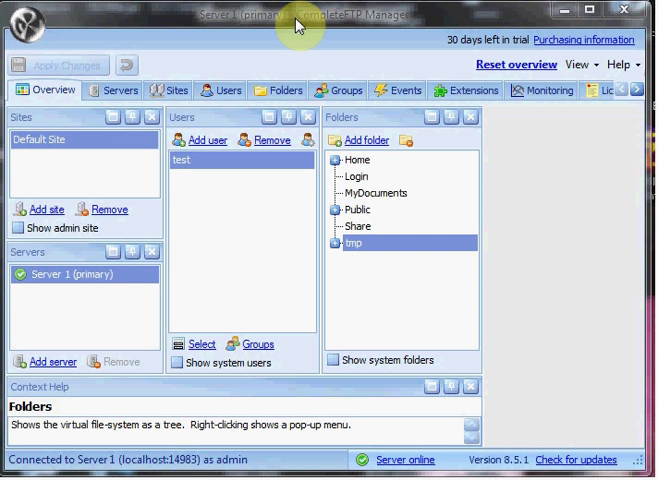
mouse_move(288, 36)
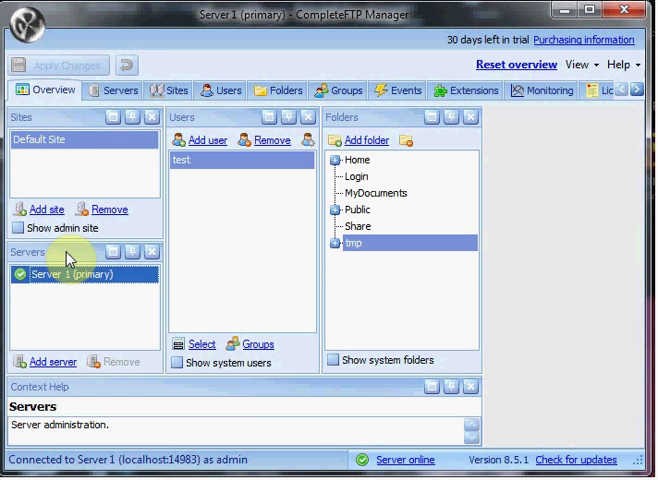
Add a new site so New Site 1 appears below Default Site
click(54, 140)
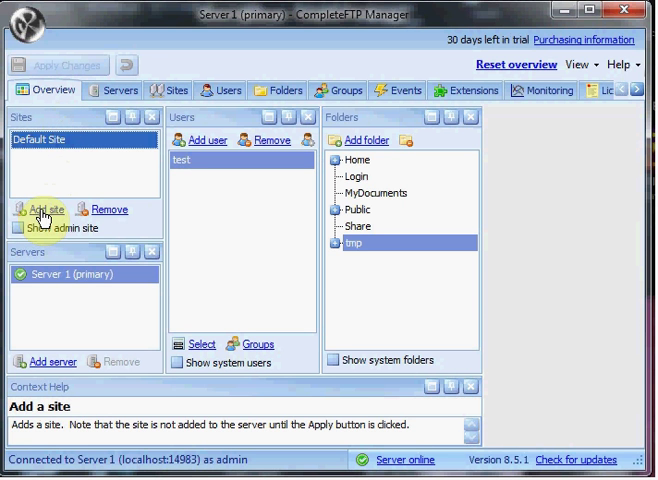
click(48, 212)
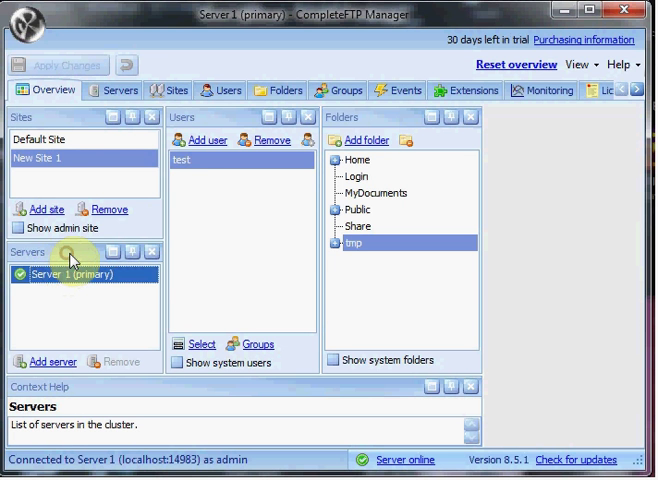
Start the Add Server wizard from Server 1's context menu, reaching its connection step
right_click(70, 268)
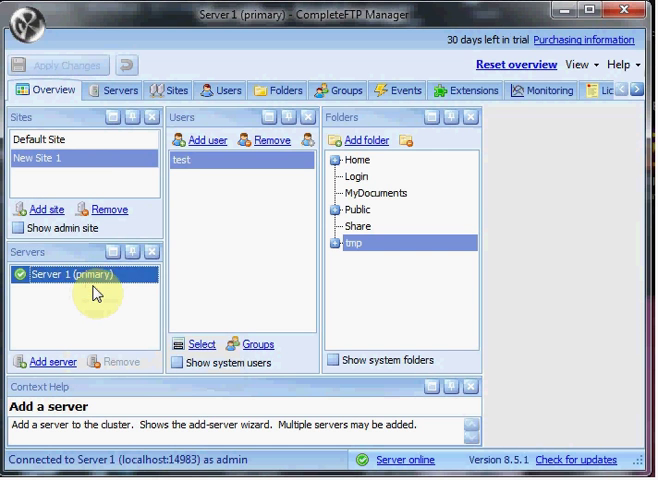
click(48, 352)
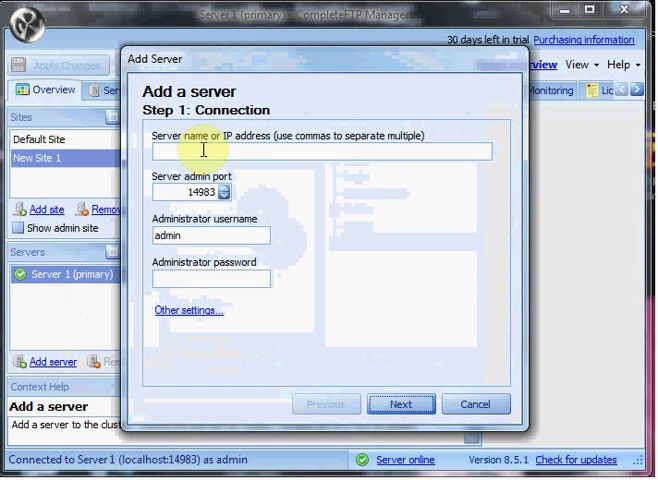
mouse_move(200, 192)
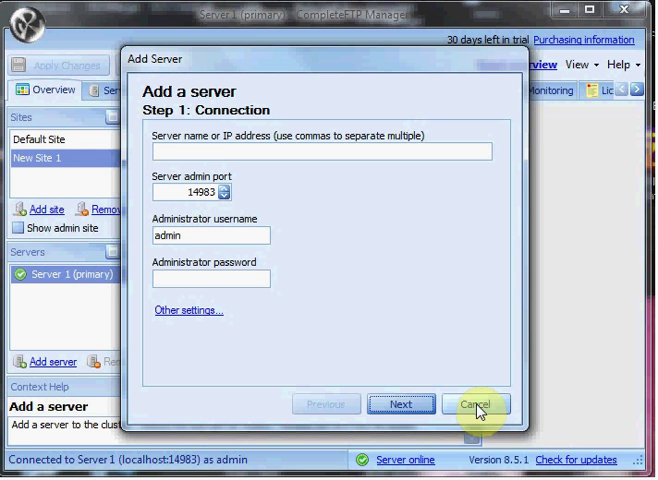
Cancel the Add Server wizard, leaving Server 1 as the only server
click(492, 404)
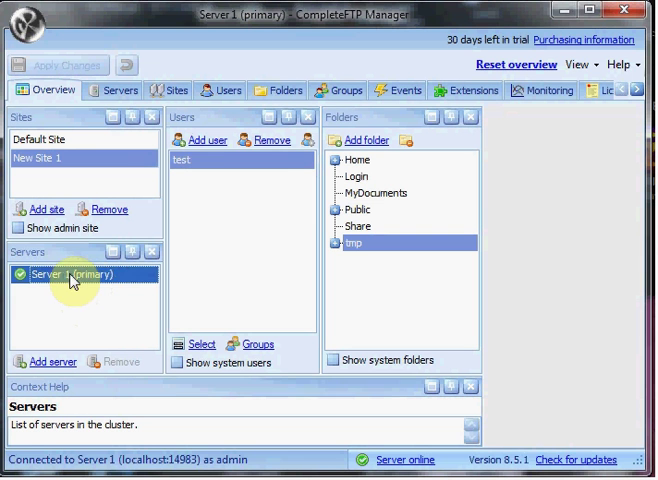
mouse_move(64, 266)
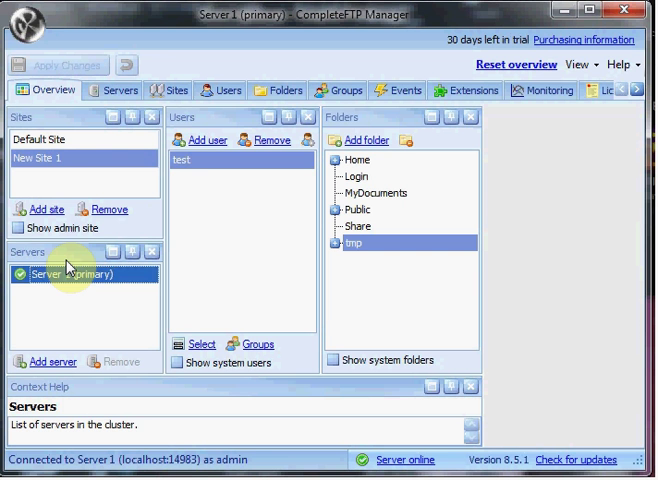
mouse_move(222, 132)
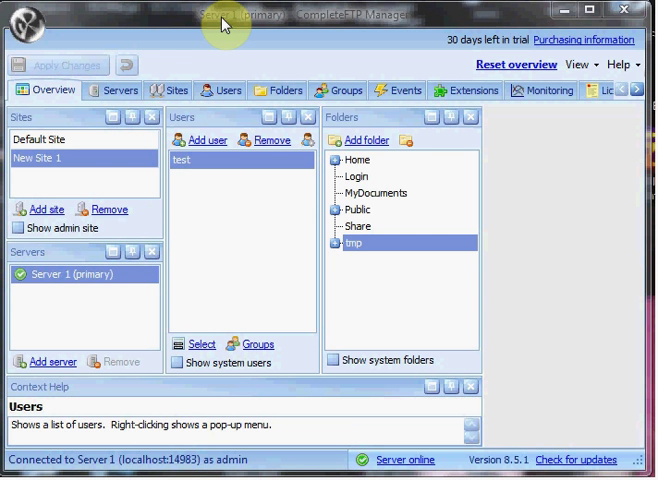
mouse_move(228, 24)
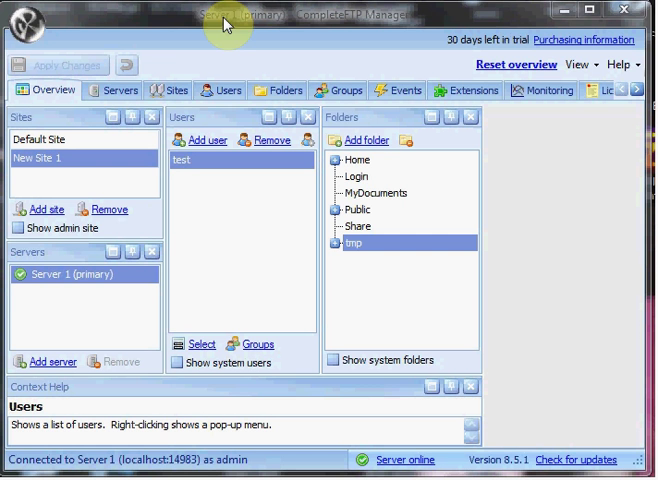
mouse_move(126, 96)
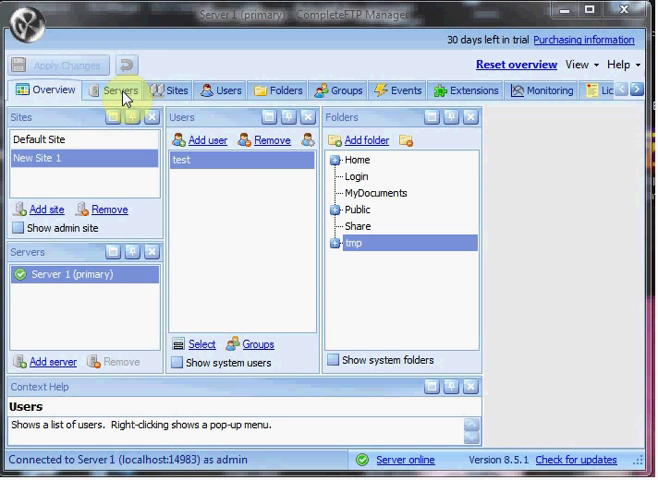
Show the Servers list with Server 1 (primary) and its sites
click(122, 90)
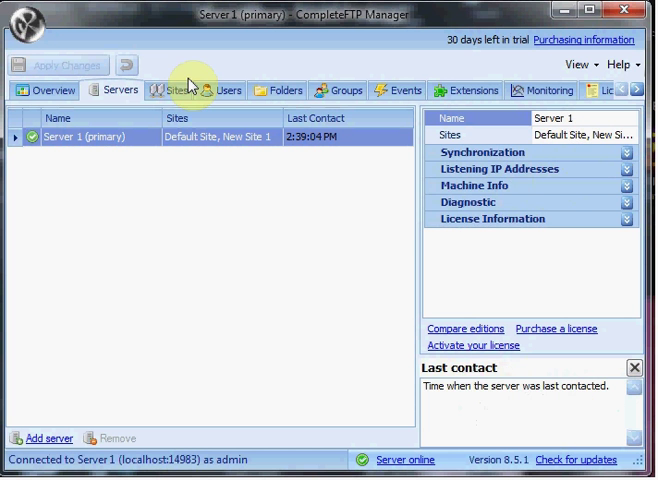
Select New Site 1 in the Sites list to view its FTPS ports 1021 and 1990
click(174, 90)
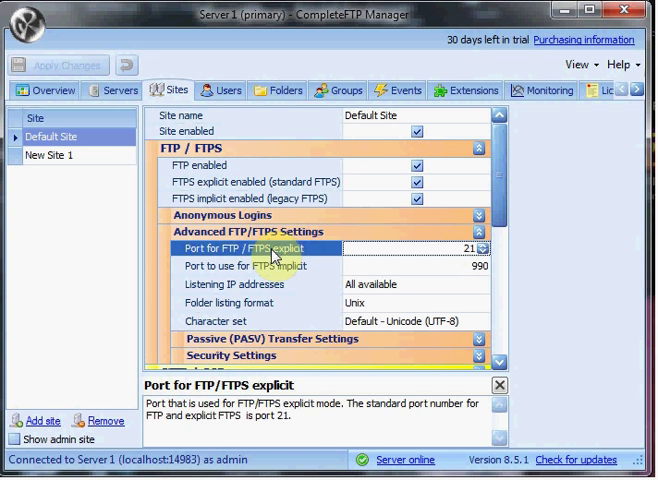
click(68, 156)
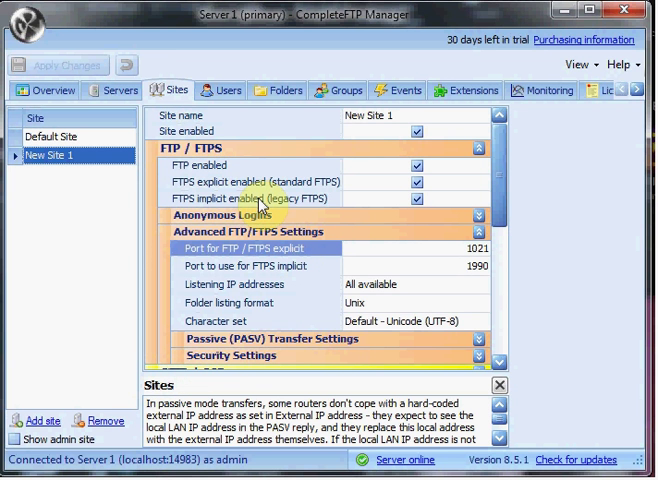
Remove New Site 1, confirm the deletion, and switch to the Users list
click(76, 156)
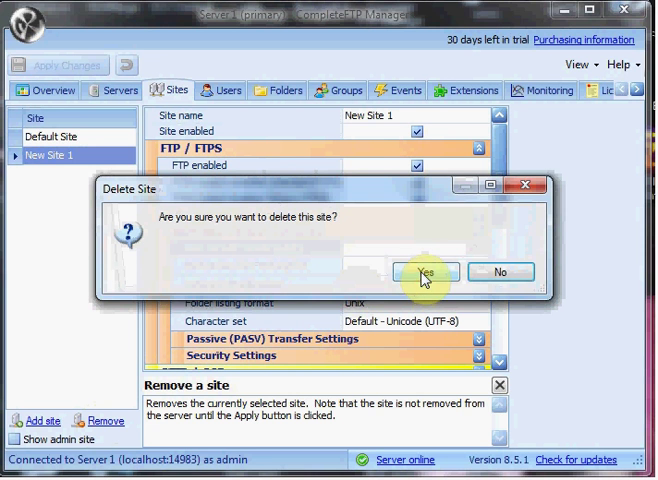
click(424, 272)
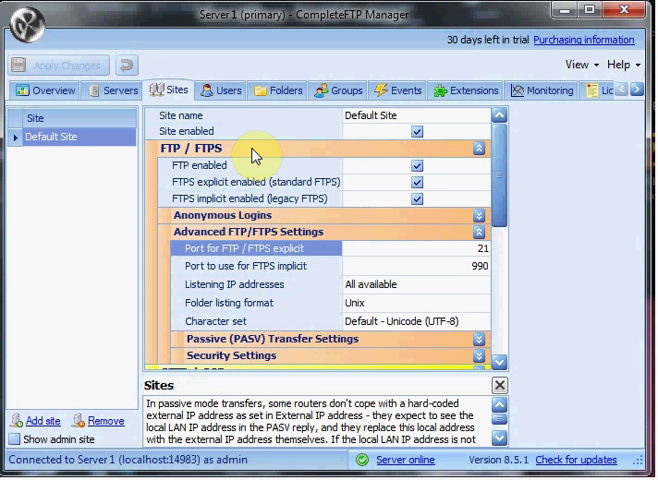
click(230, 90)
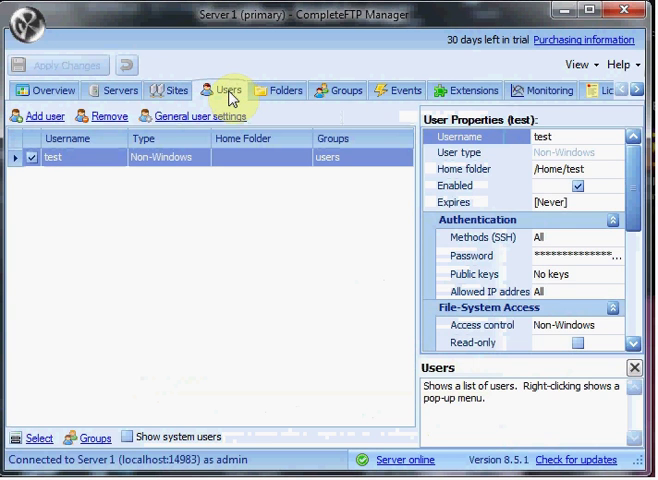
mouse_move(306, 122)
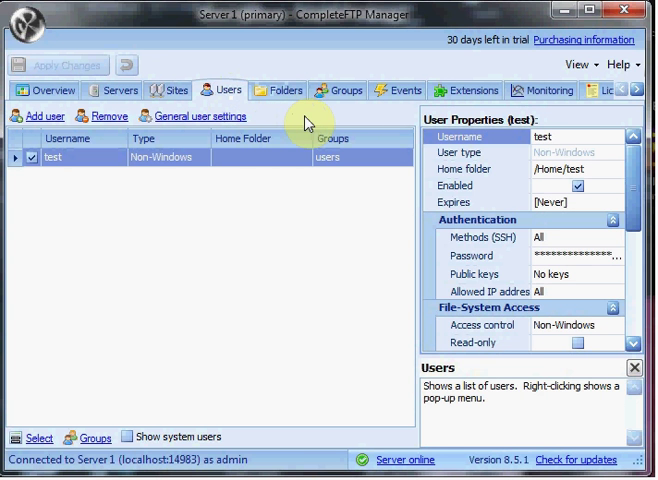
Show General User Settings for Default Site with the Gateway authentication explanation displayed
click(204, 116)
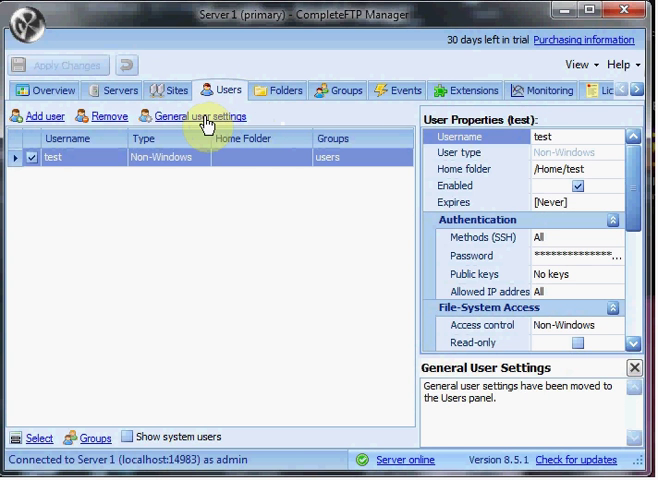
click(198, 116)
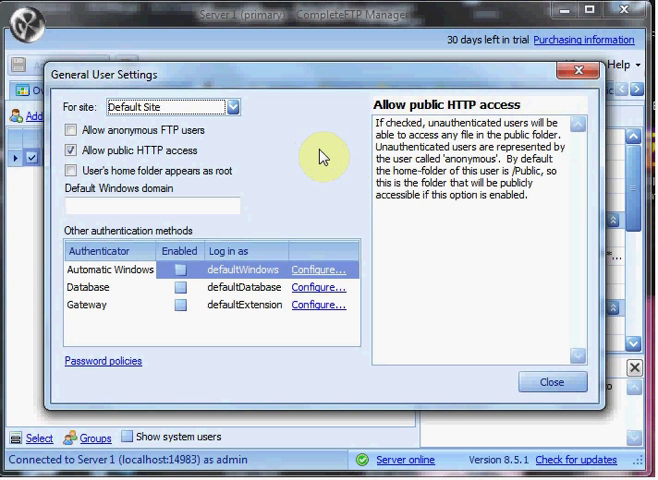
mouse_move(112, 296)
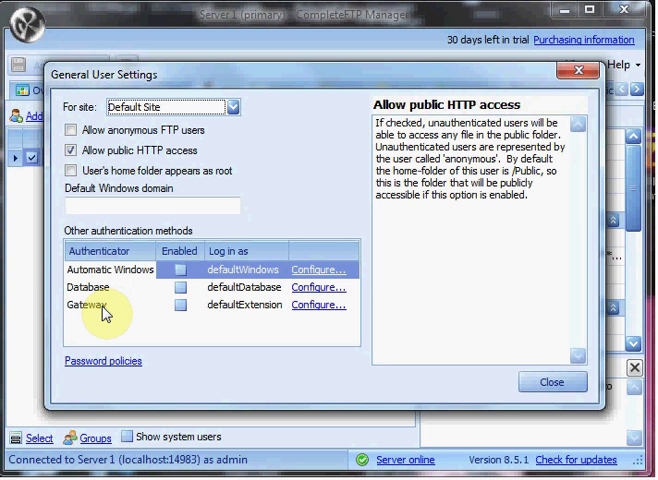
click(90, 304)
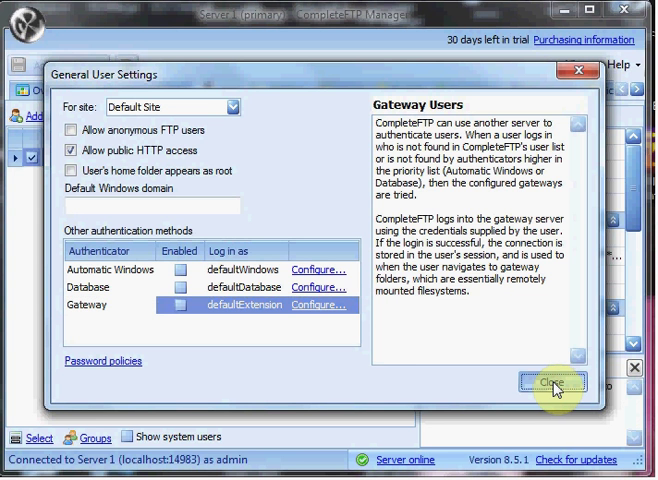
Close General User Settings and return to the Users list
click(564, 384)
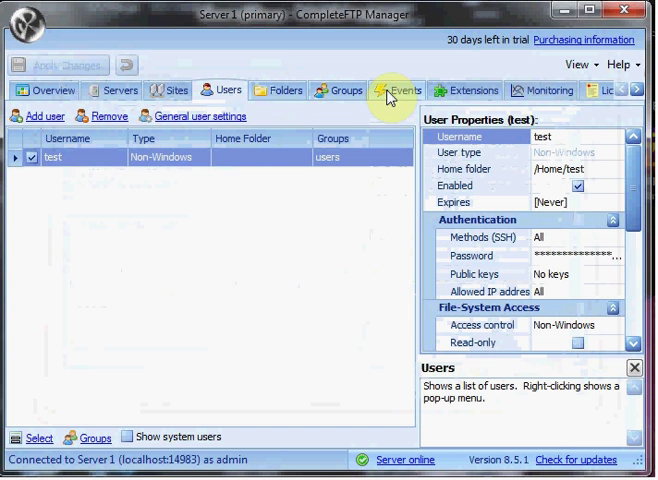
mouse_move(392, 92)
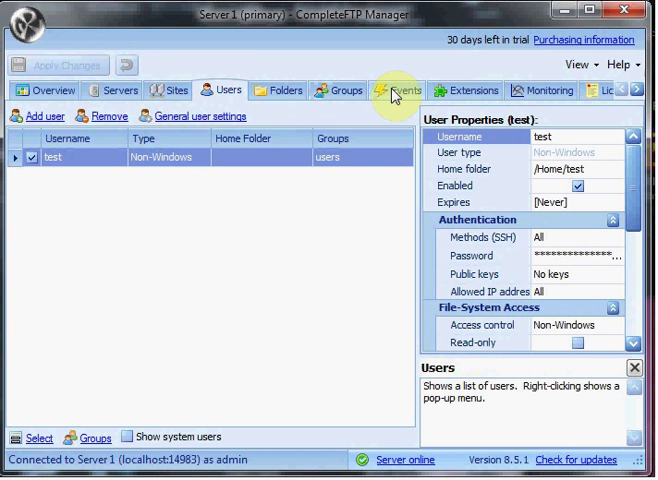
mouse_move(484, 90)
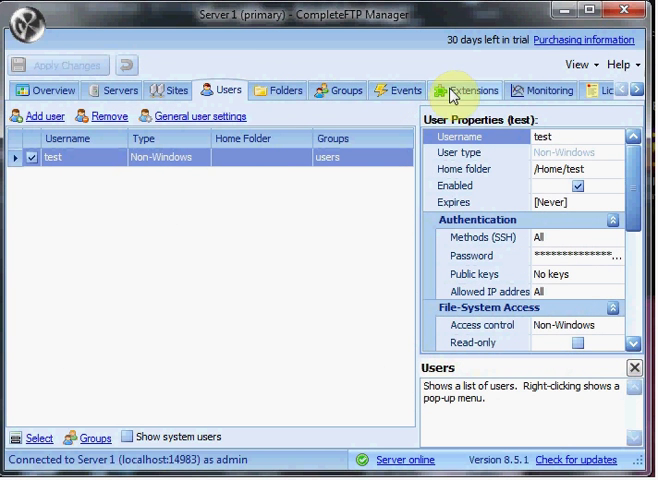
Review the installed Extensions, then show the Monitoring performance chart of logins, downloads and uploads
click(476, 90)
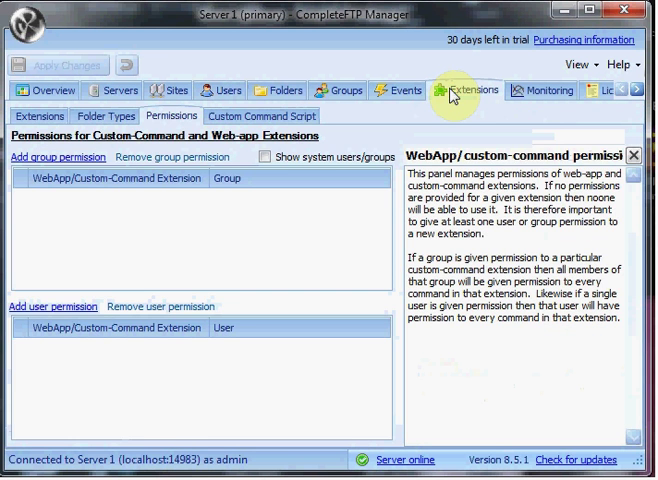
click(40, 116)
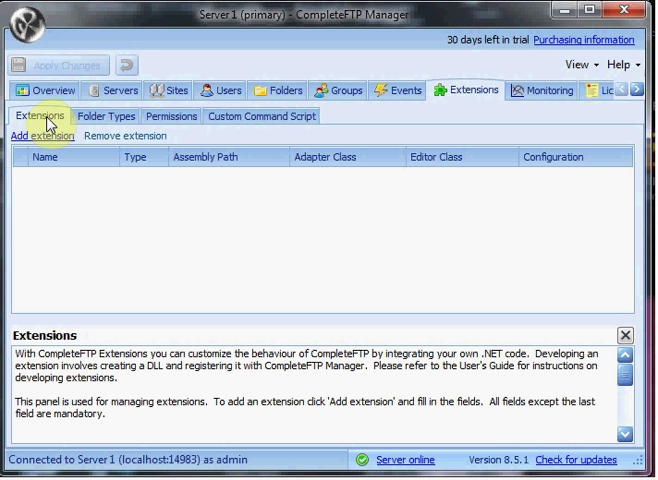
mouse_move(92, 120)
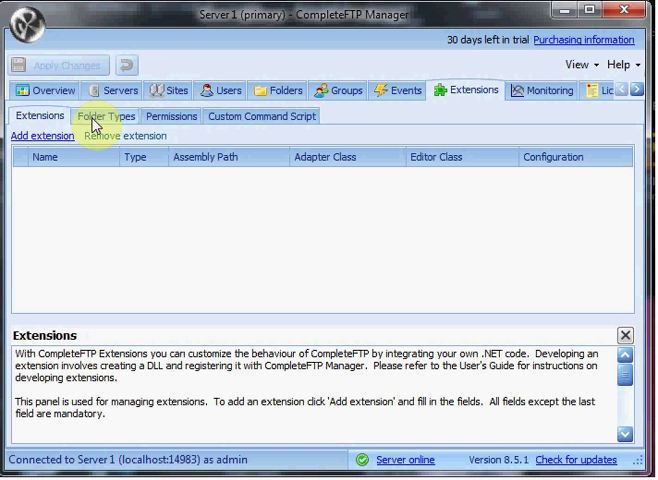
mouse_move(240, 120)
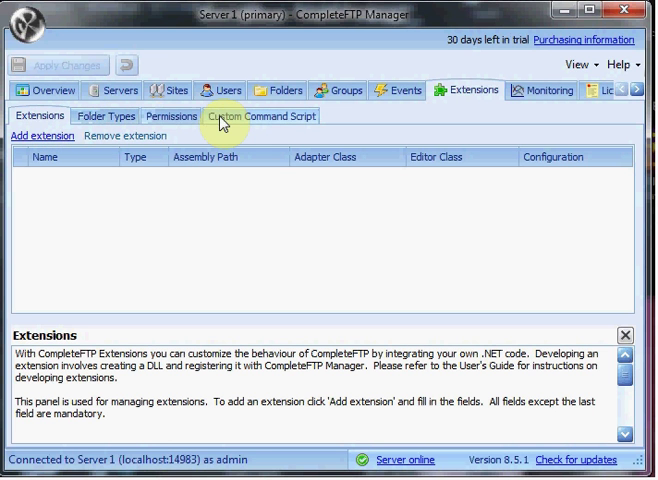
mouse_move(236, 122)
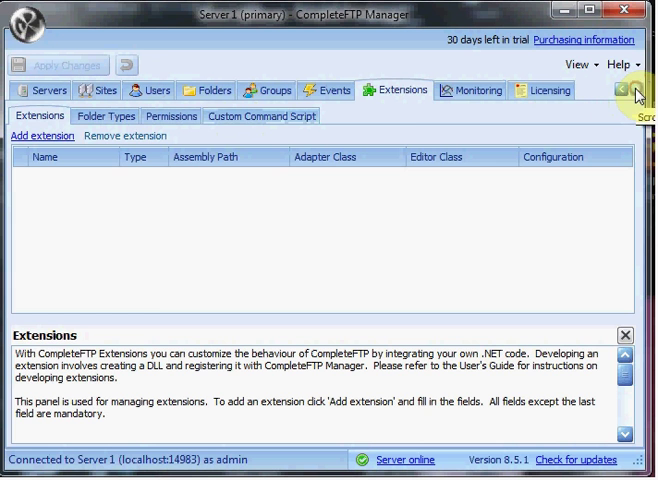
click(478, 90)
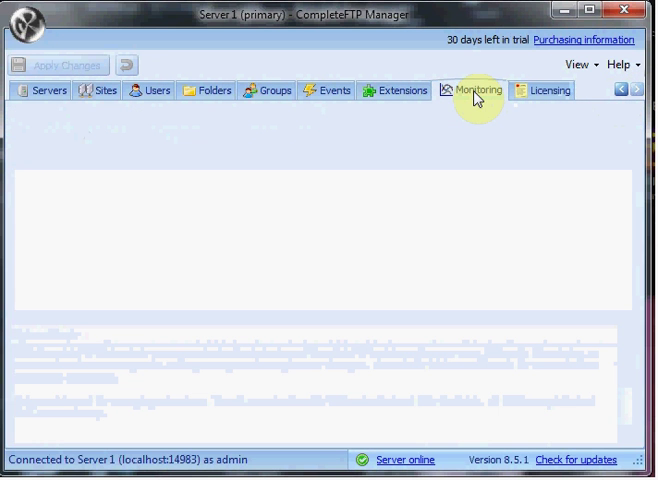
click(480, 88)
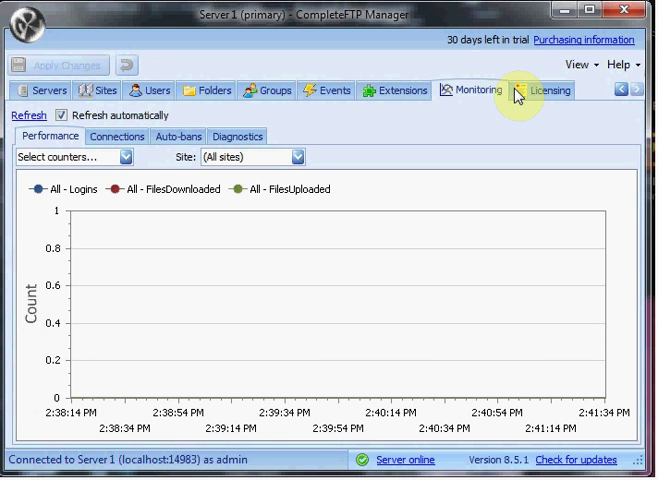
mouse_move(42, 90)
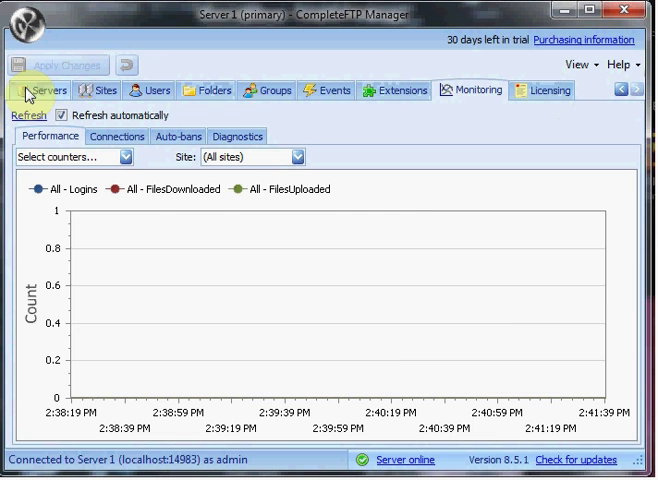
Return via the Servers tab to the Overview of sites, users, servers and folders
click(44, 88)
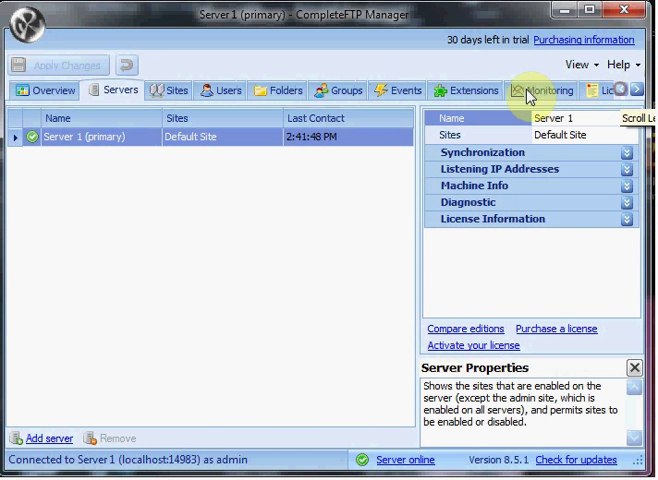
click(48, 90)
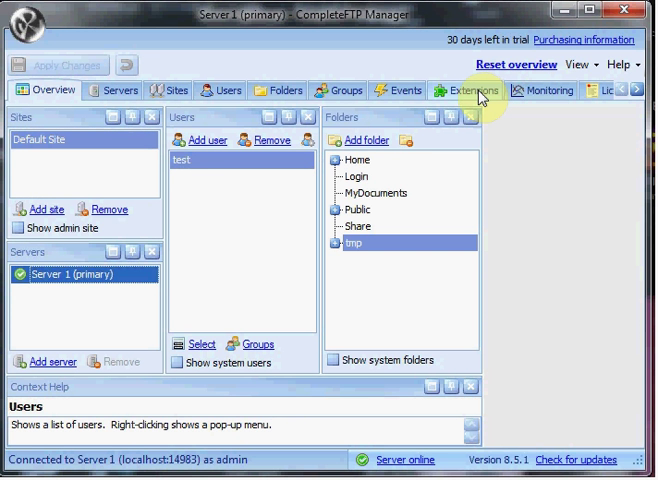
mouse_move(484, 96)
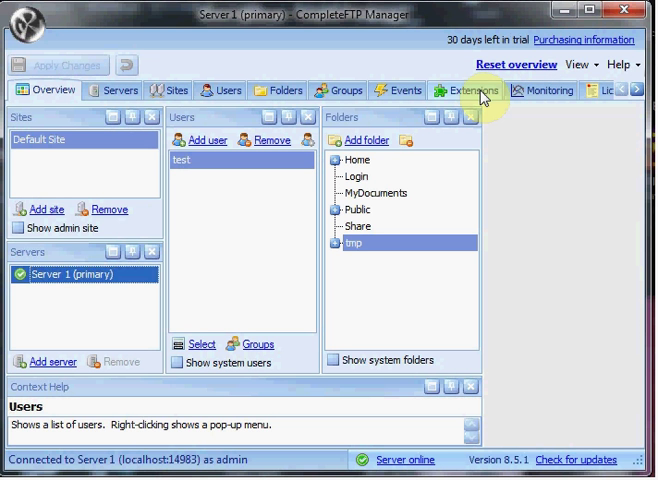
mouse_move(496, 92)
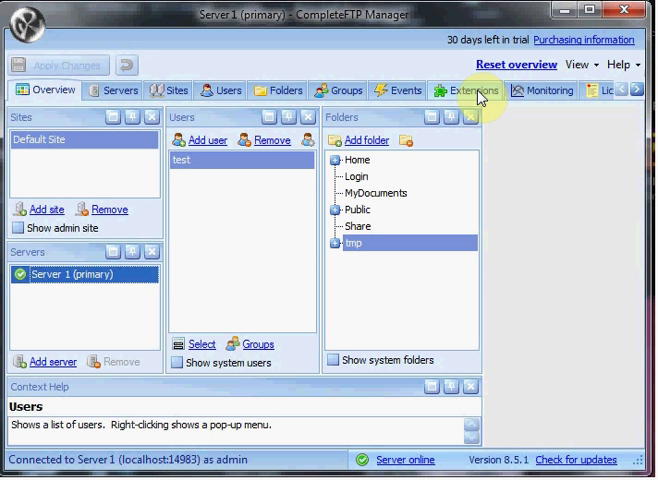